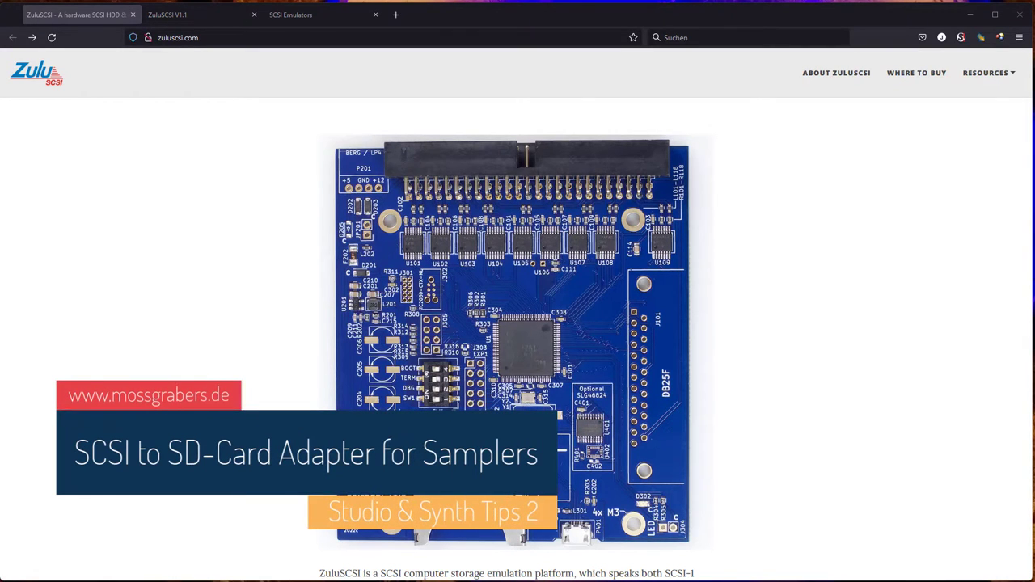
pyautogui.moveTo(204, 186)
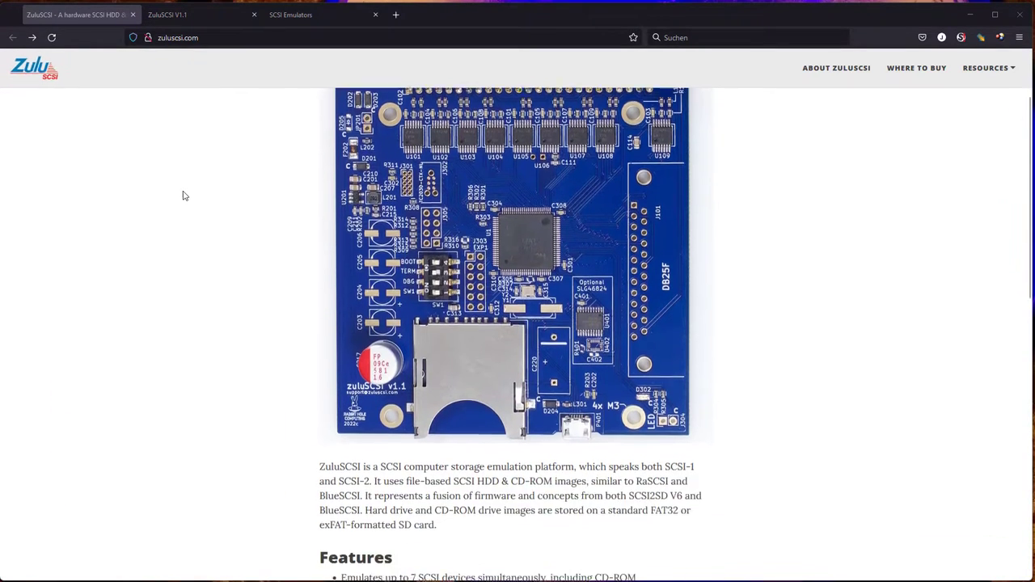
# - Scroll the Inertial Computing SCSI Emulators grid to the ZuluSCSI Mini V1.0 and V1.1 entries
pyautogui.scroll(-3)
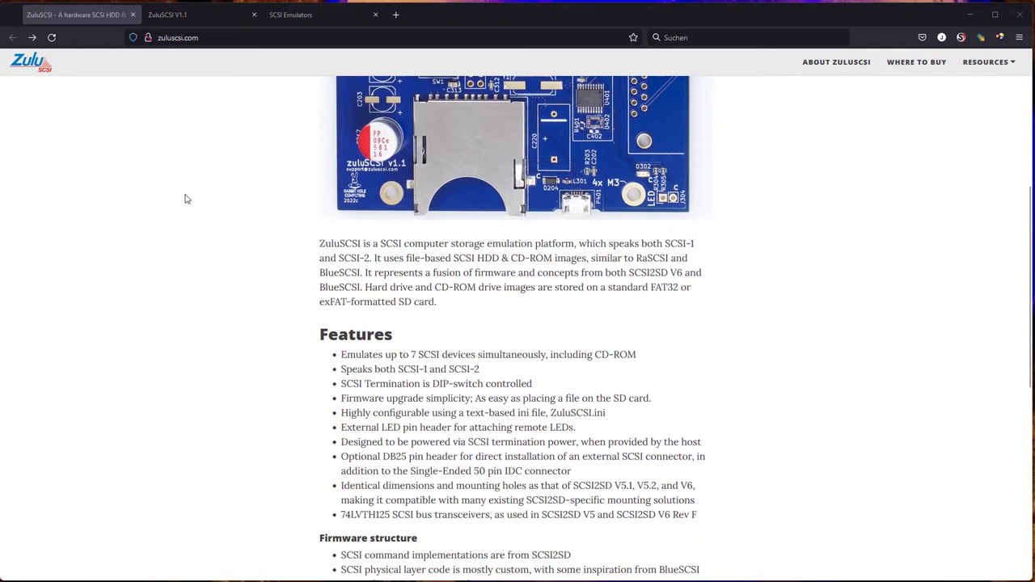
pyautogui.moveTo(442, 329)
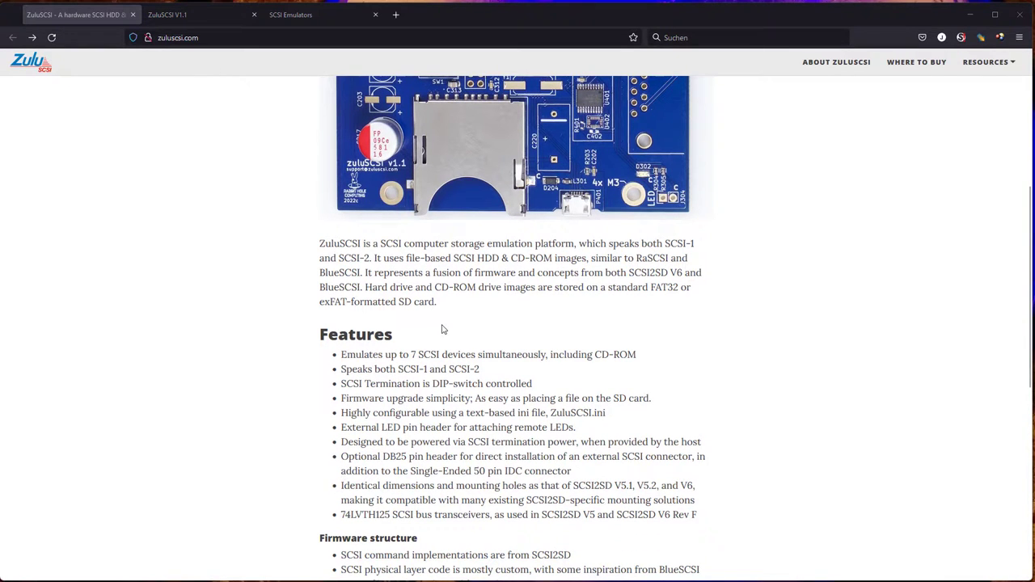
pyautogui.scroll(-3)
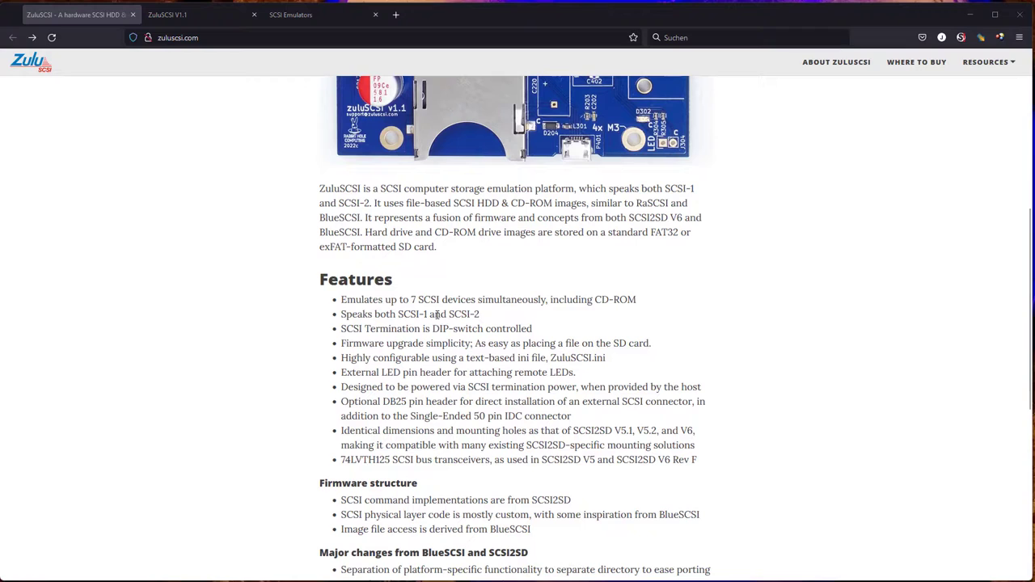
pyautogui.moveTo(337, 243)
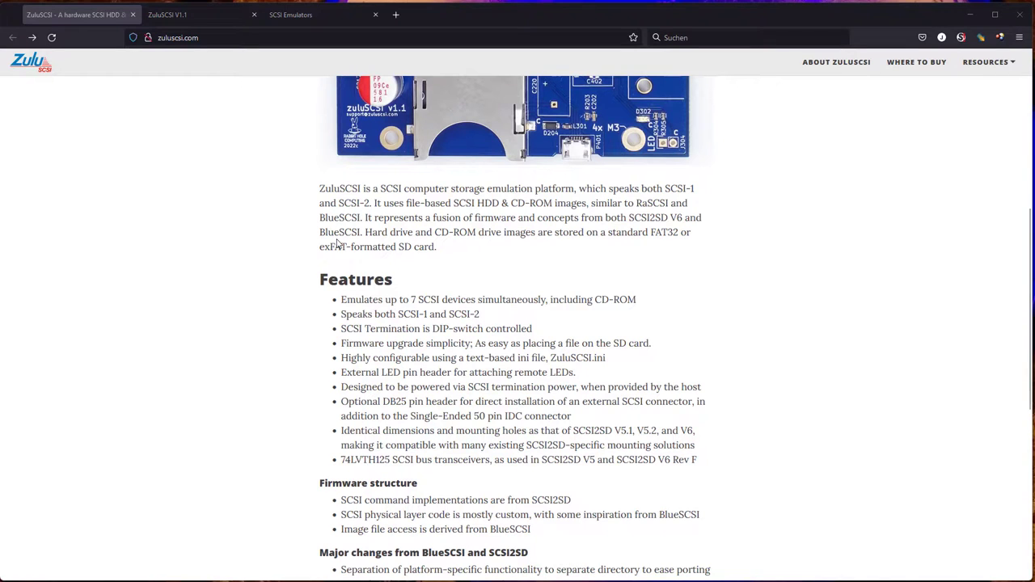
pyautogui.moveTo(589, 267)
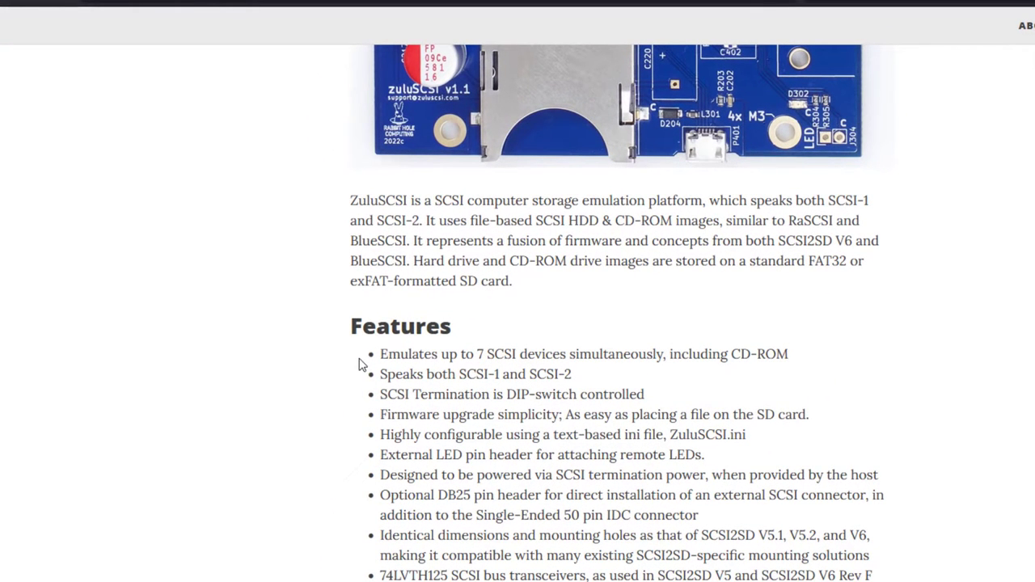
pyautogui.moveTo(552, 356)
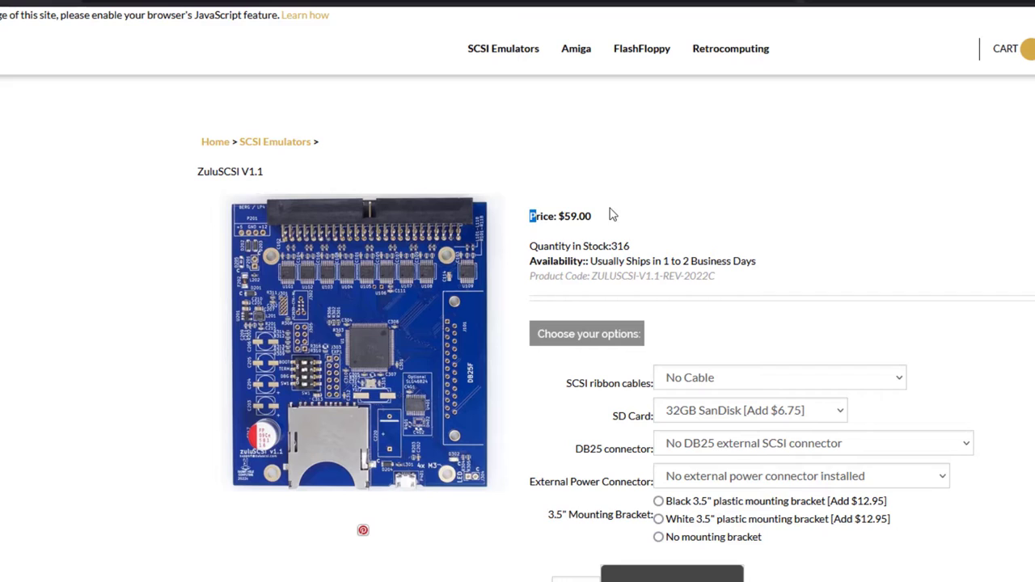
pyautogui.moveTo(531, 216); pyautogui.dragTo(595, 216)
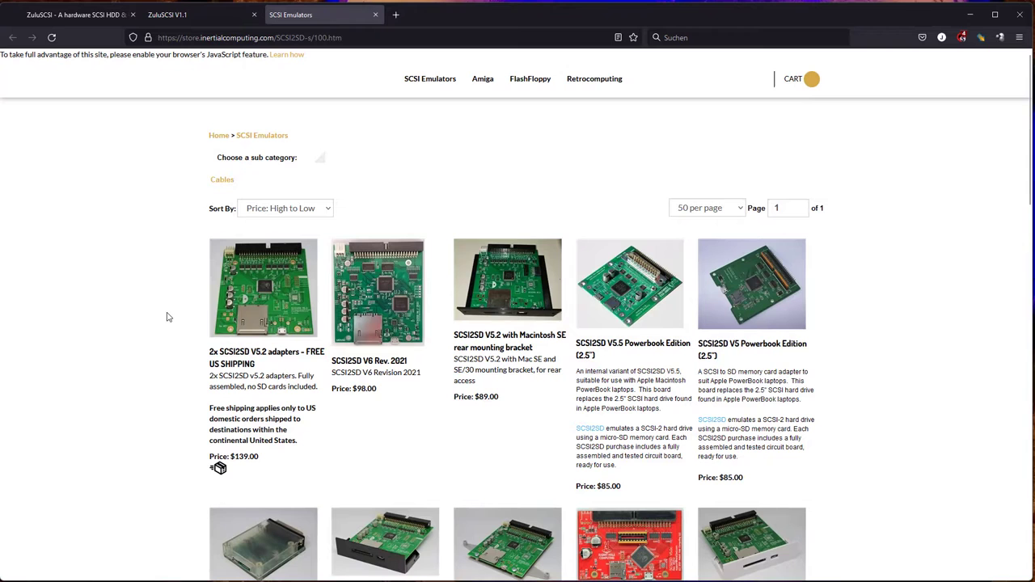
pyautogui.scroll(-3)
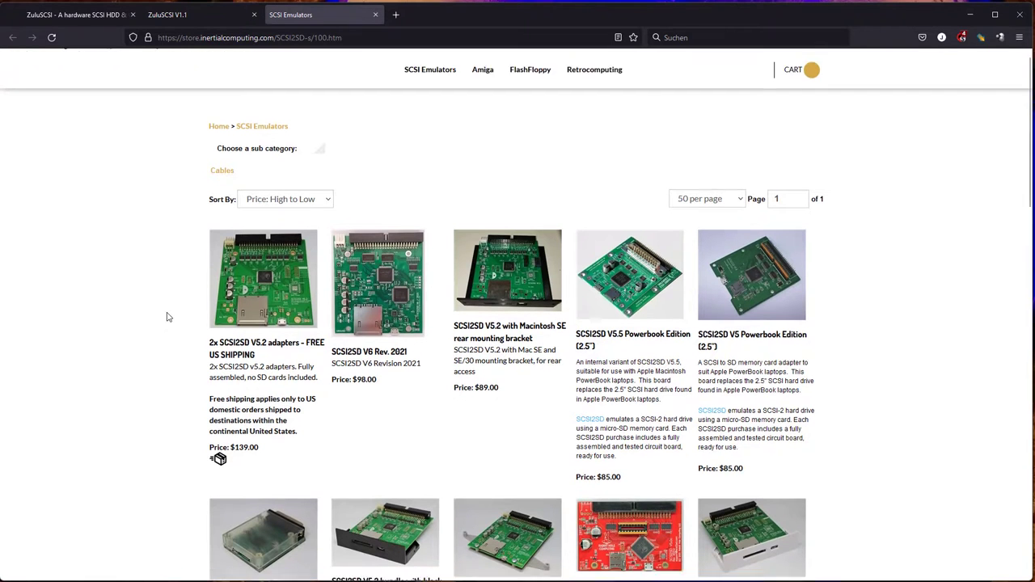
pyautogui.scroll(-3)
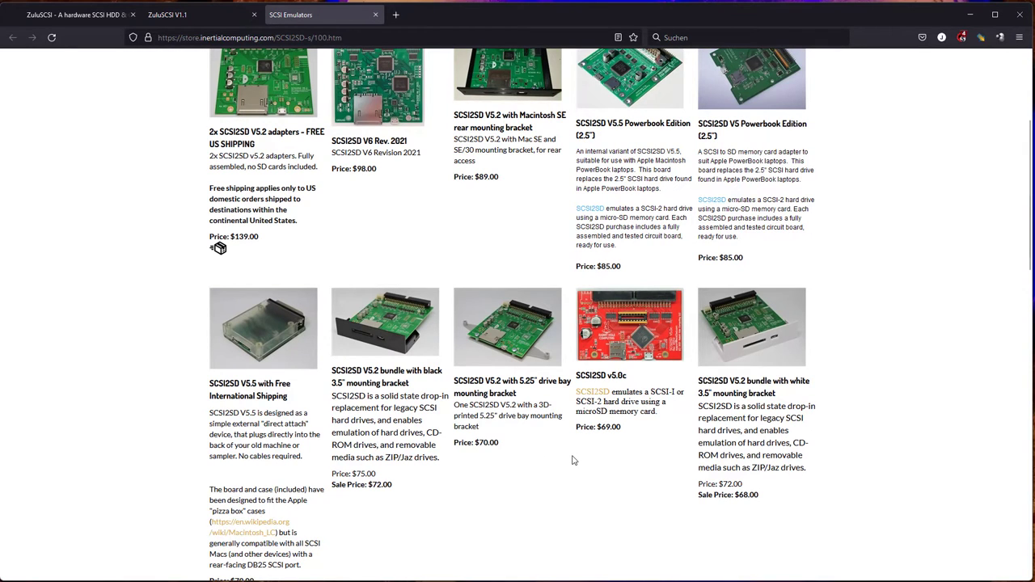
pyautogui.moveTo(563, 459)
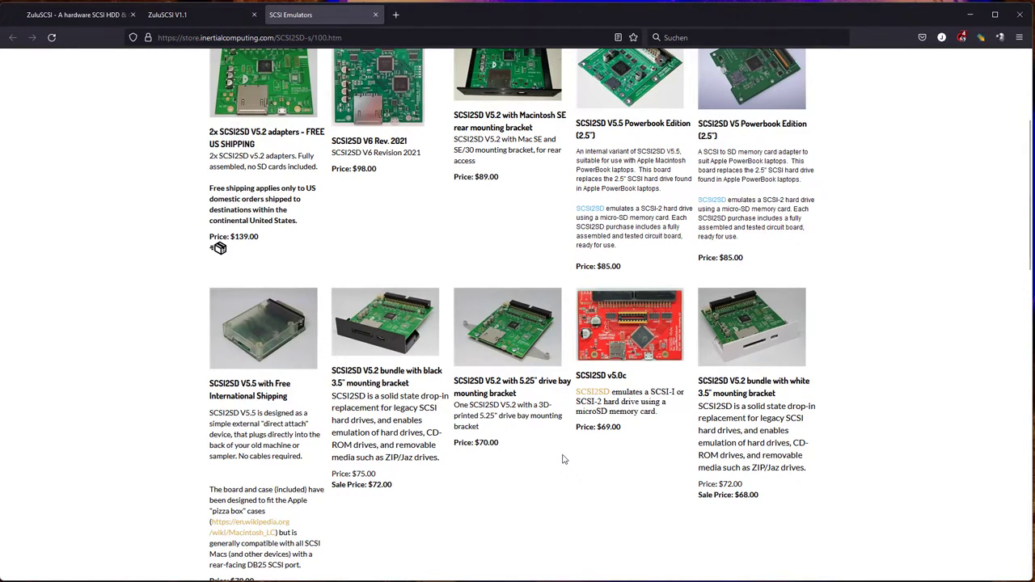
pyautogui.moveTo(436, 281)
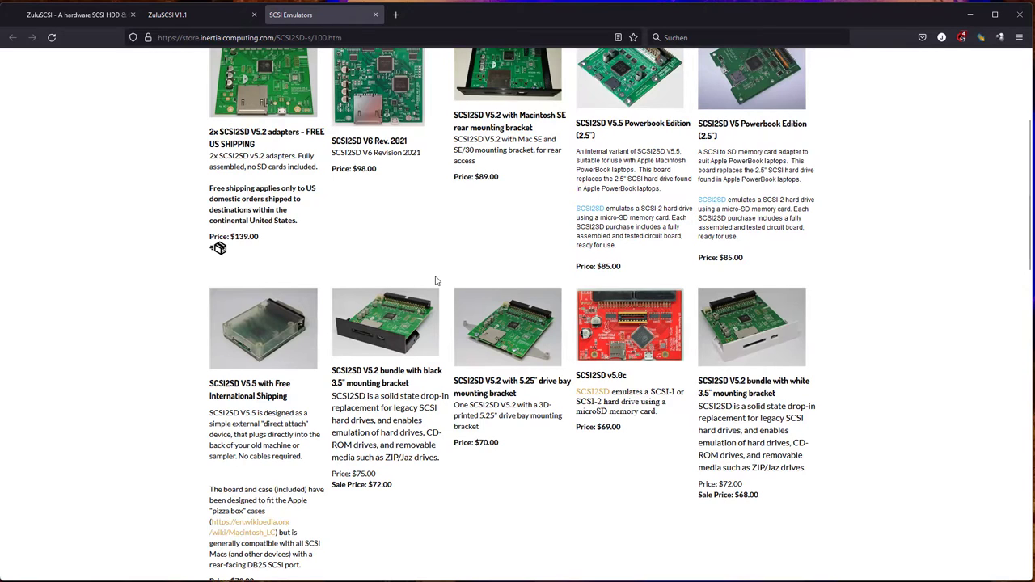
pyautogui.scroll(-3)
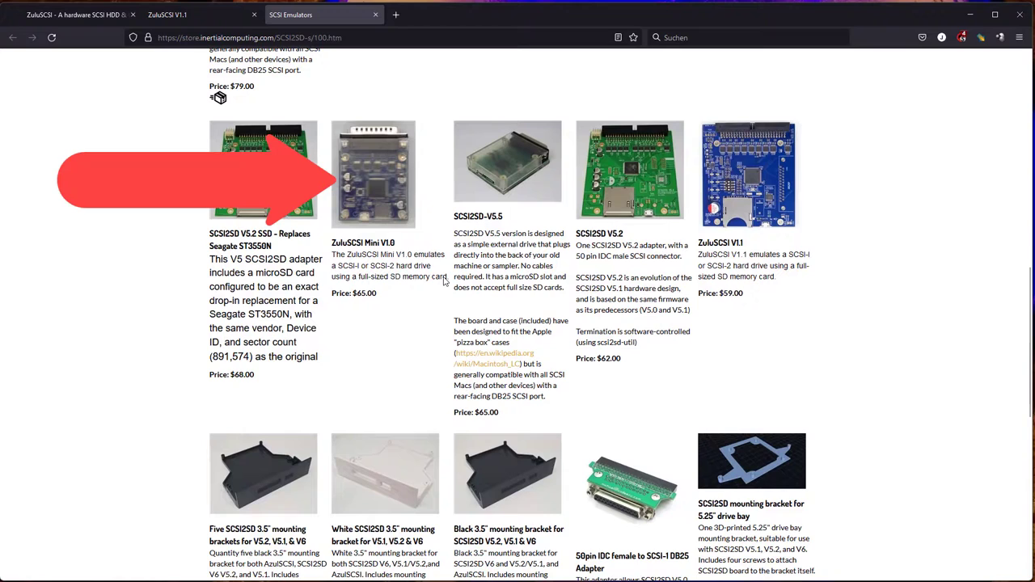
pyautogui.scroll(-3)
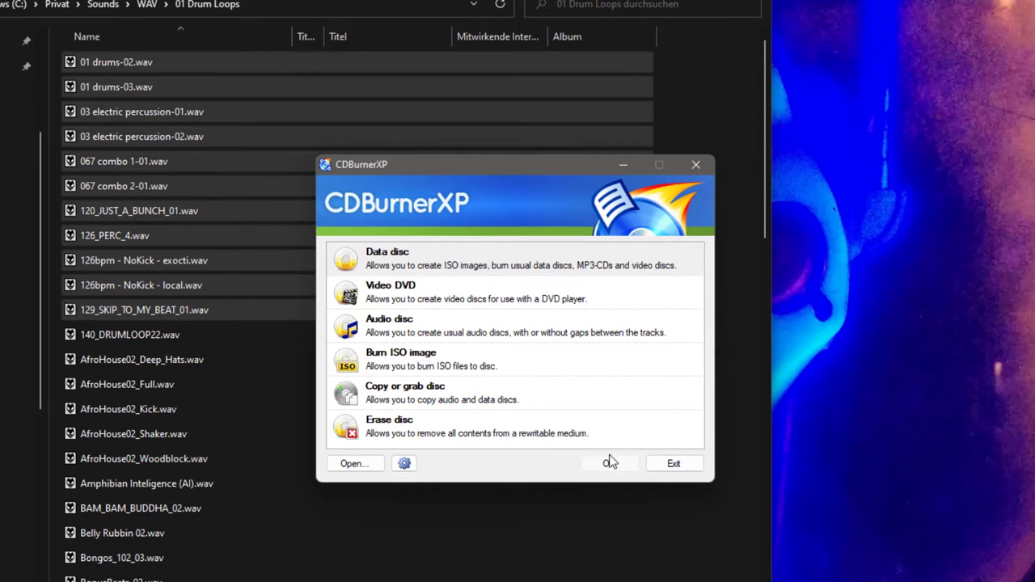
# - Put the drum-loop WAV files into a new Data disc compilation and start saving it as ISO
pyautogui.click(673, 463)
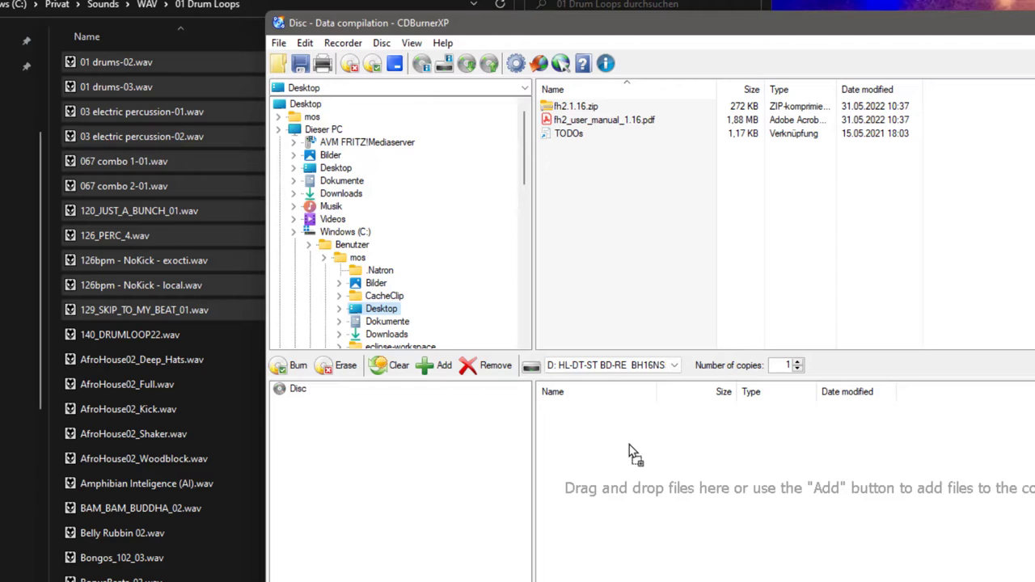
pyautogui.click(435, 366)
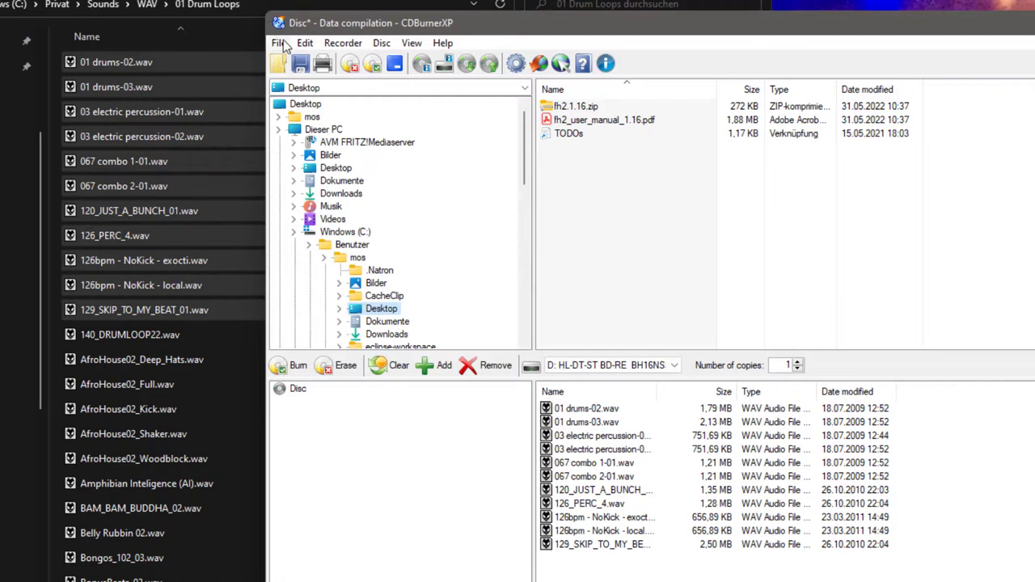
pyautogui.click(278, 43)
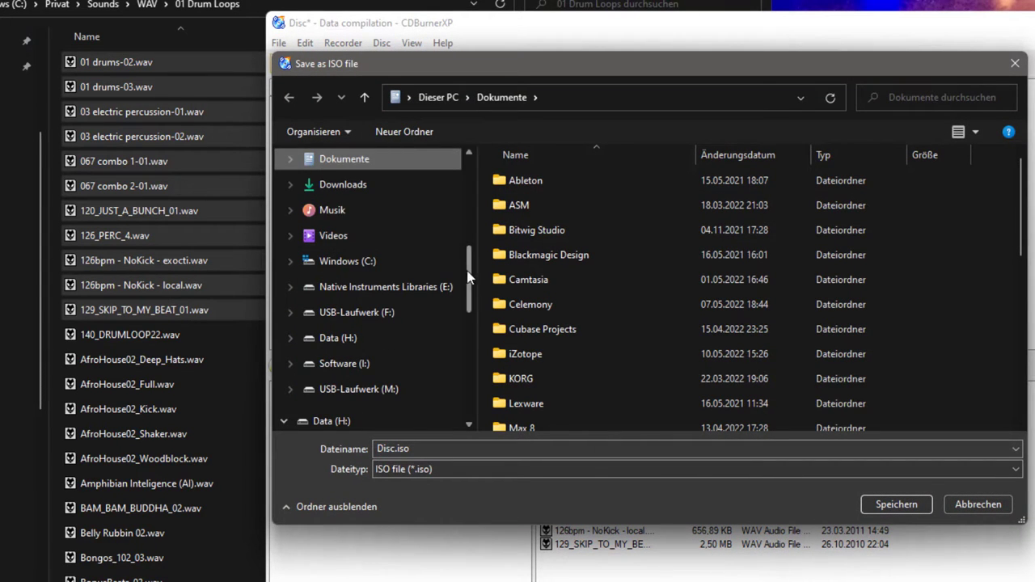
pyautogui.click(337, 395)
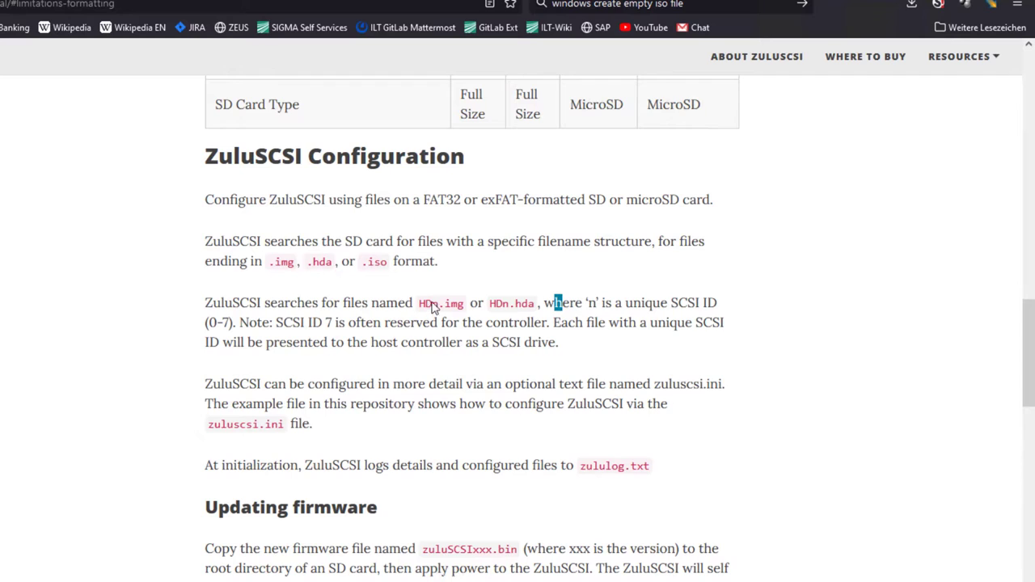
pyautogui.moveTo(532, 320)
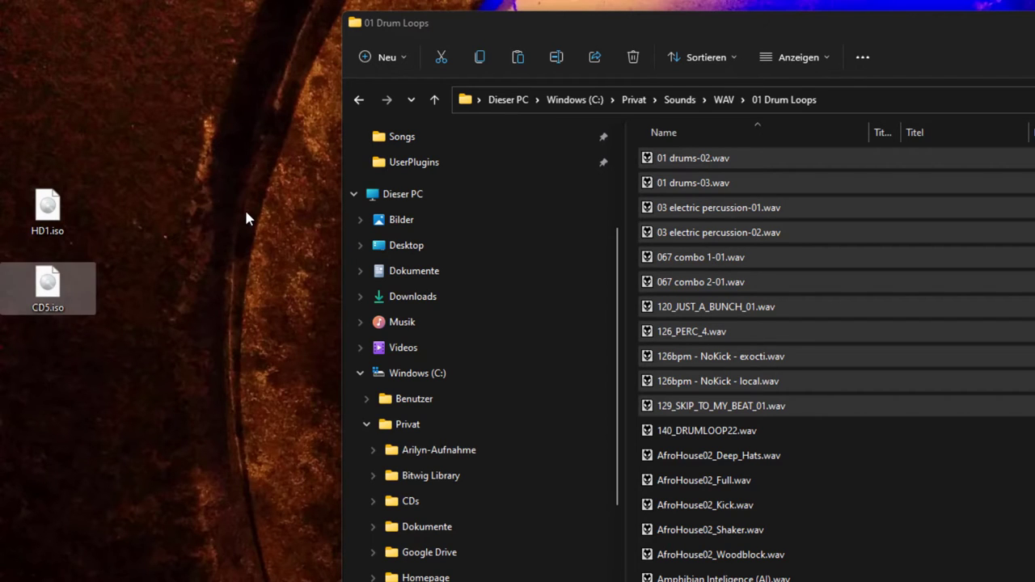
# - Confirm HD1.iso and CD5.iso are on the desktop, then view the drives in Explorer
pyautogui.click(360, 373)
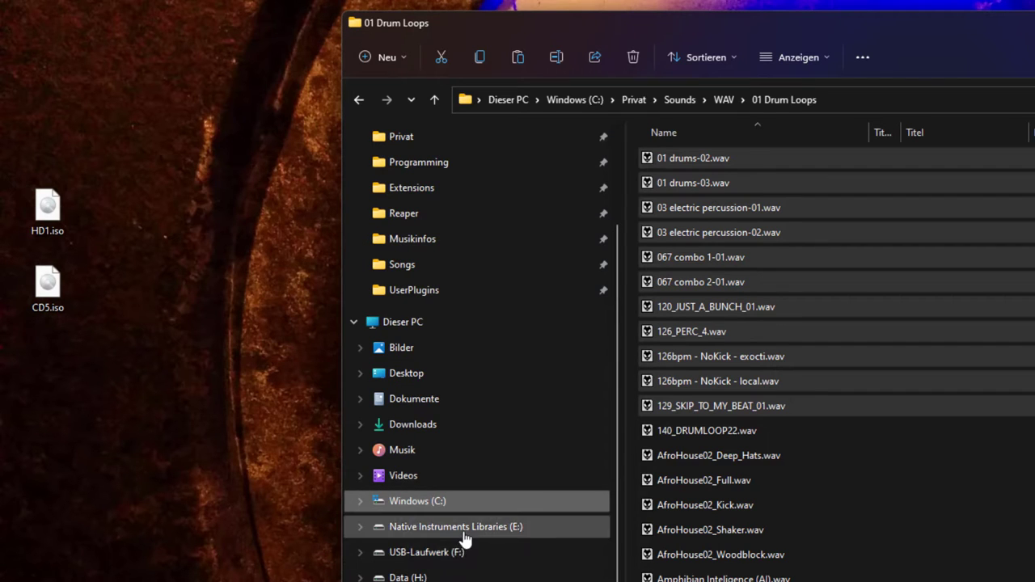
pyautogui.click(422, 553)
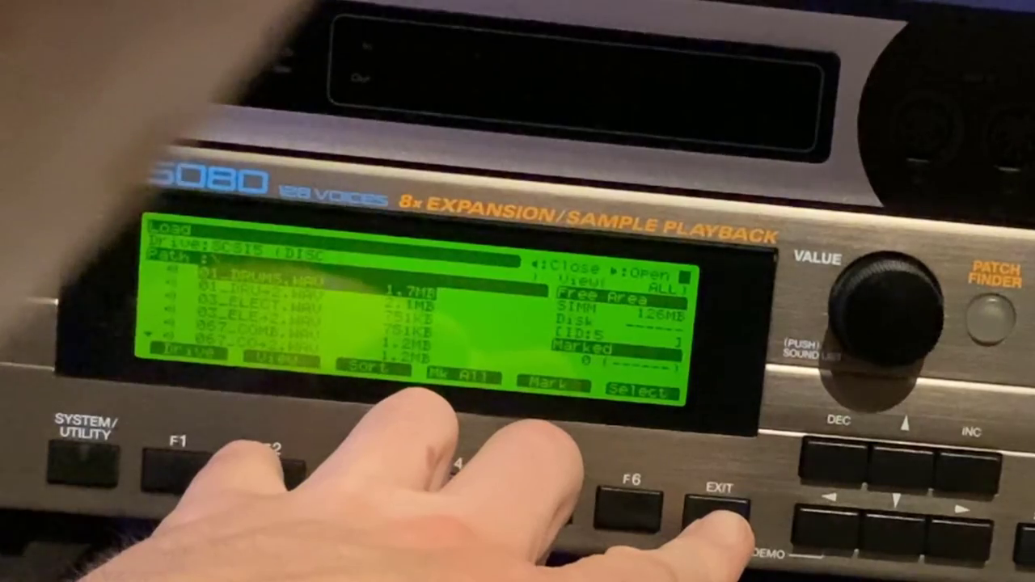
# - Exit the SCSI5 drum WAV file list back to the XV-5080 DISK Menu
pyautogui.click(715, 522)
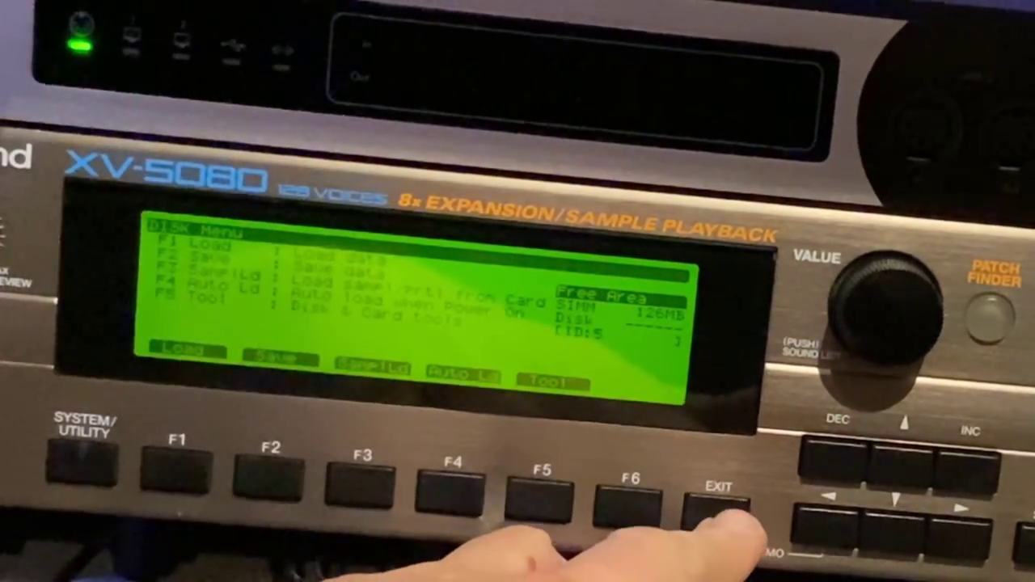